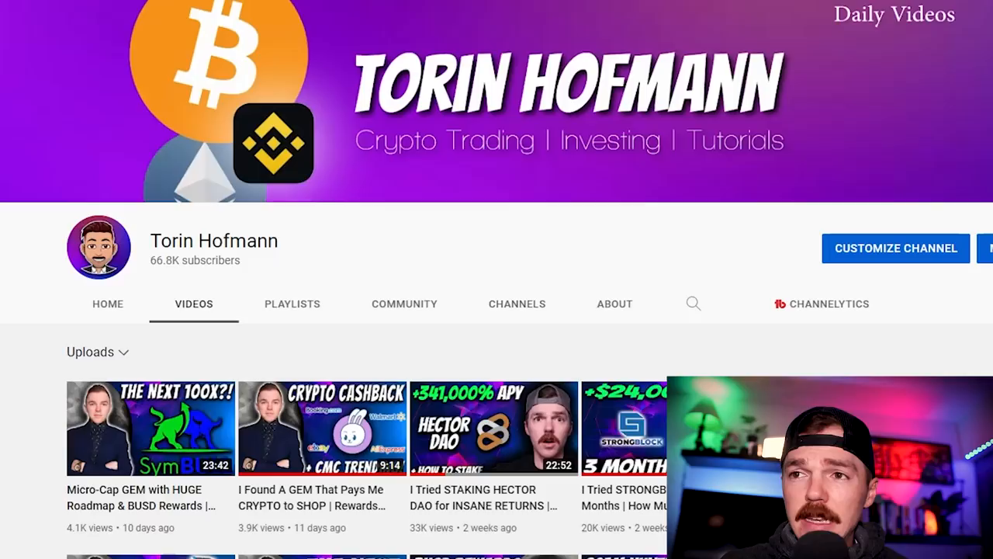
scroll(down, 3)
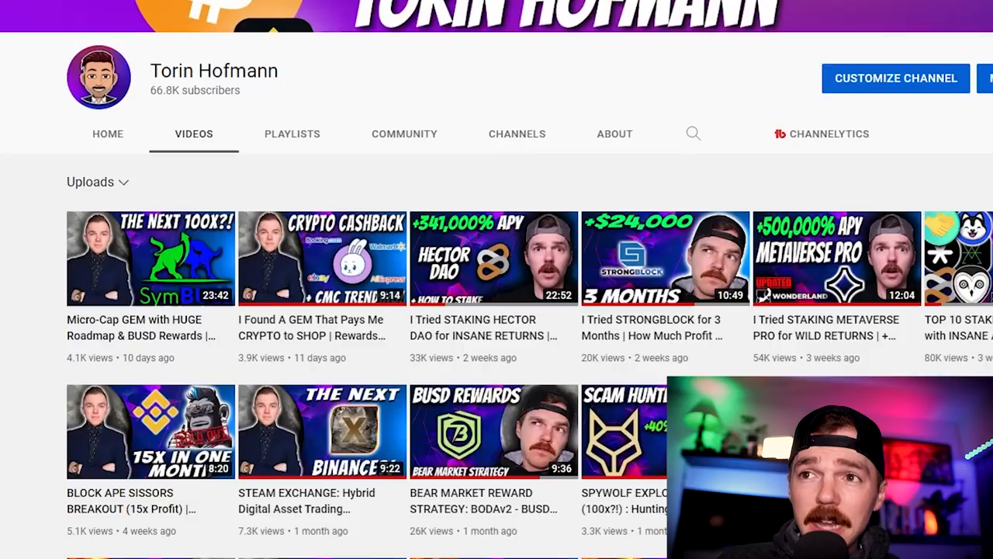
scroll(down, 3)
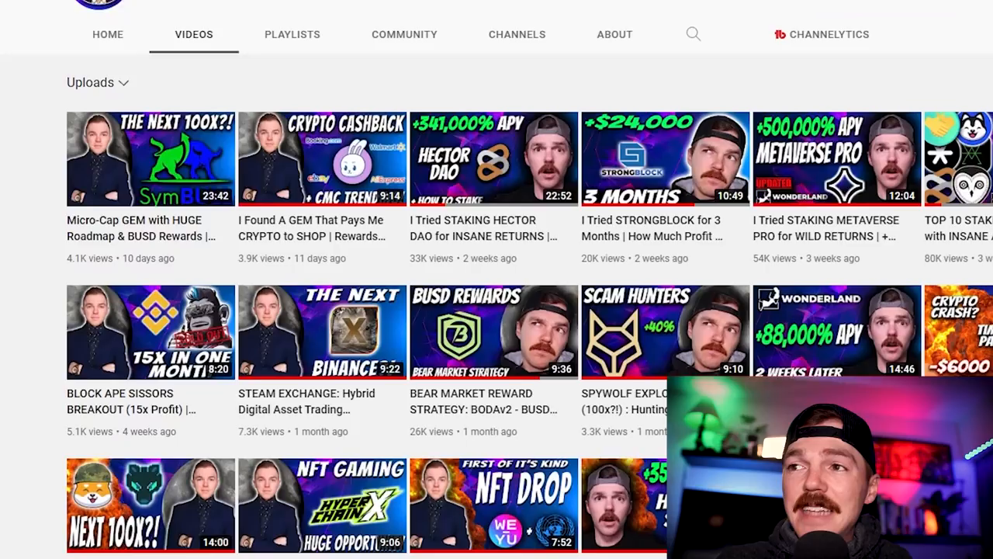